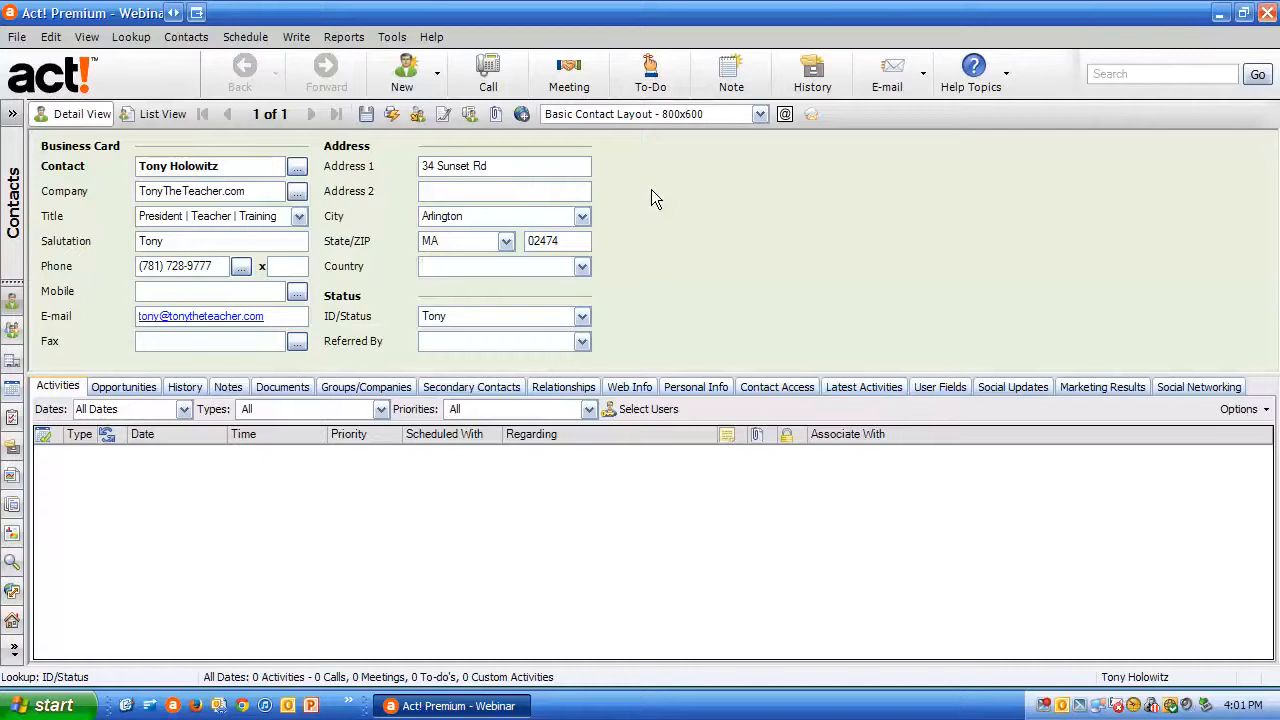
# - Show the ID/Status value list (Client, Employee, New Lead, Prospect, Tony, Vendor) with Tony selected
pyautogui.click(490, 266)
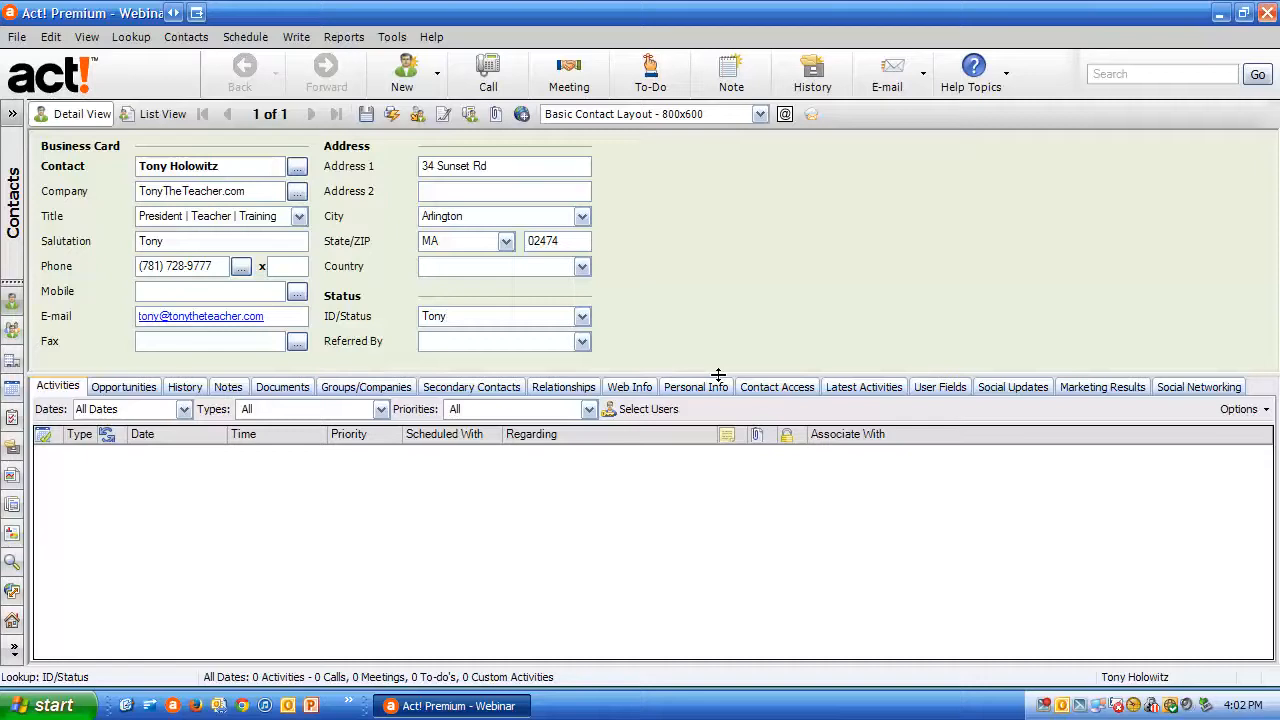
pyautogui.click(500, 316)
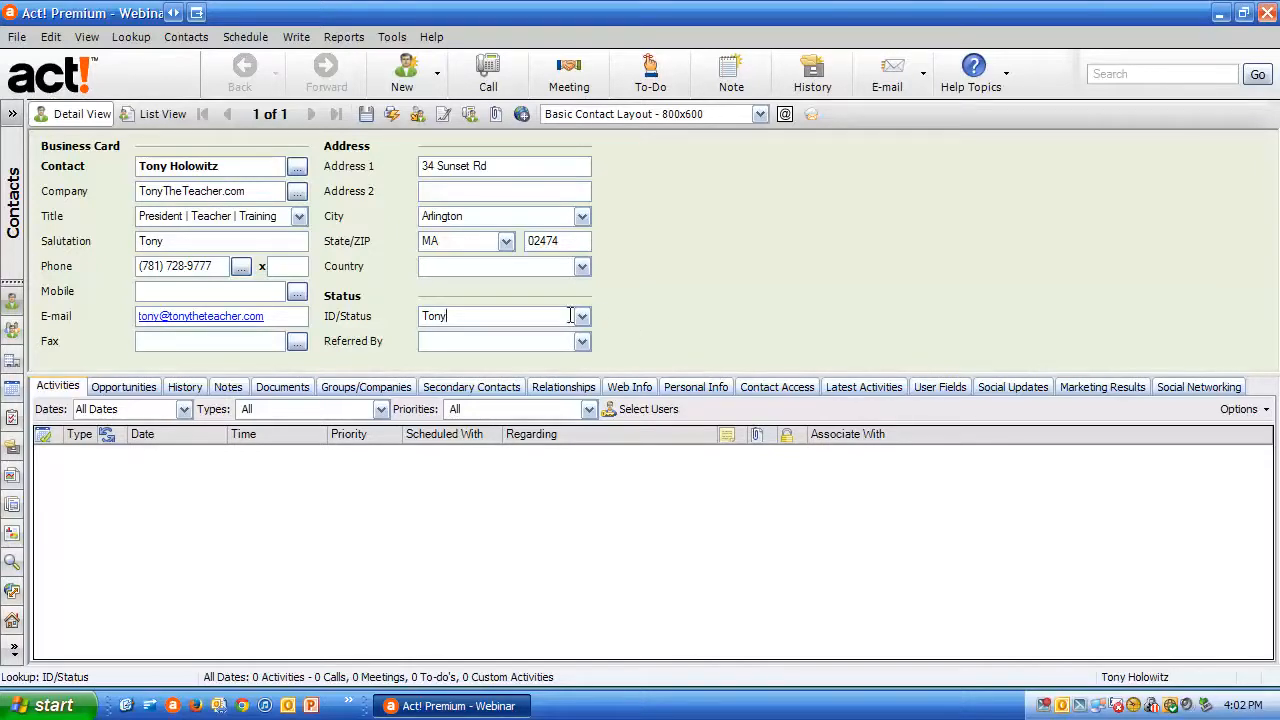
pyautogui.click(582, 316)
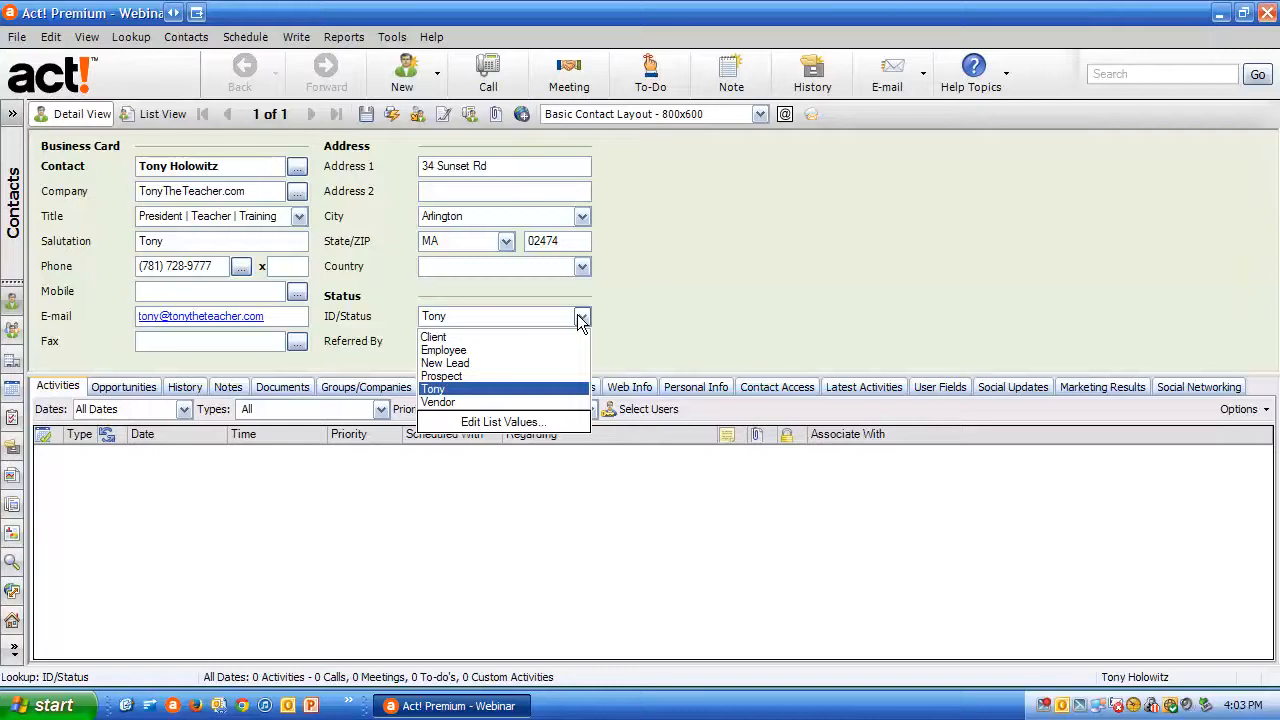
pyautogui.moveTo(548, 353)
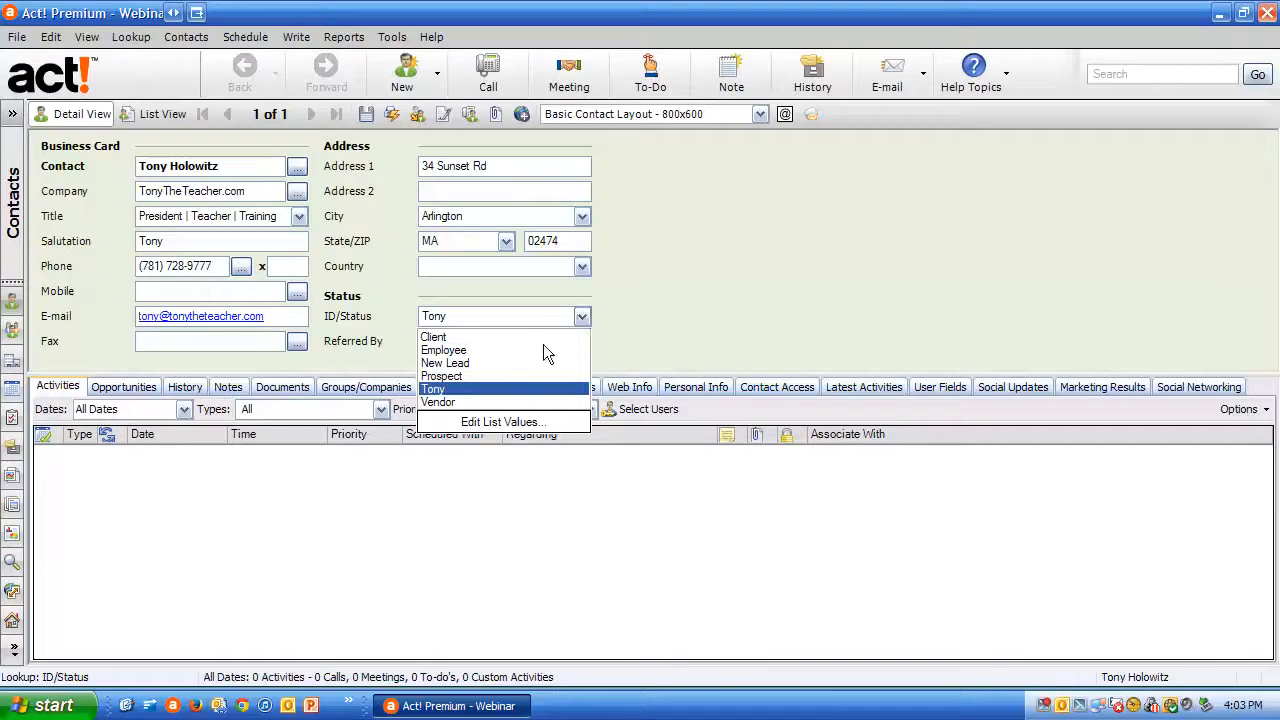
pyautogui.moveTo(445, 370)
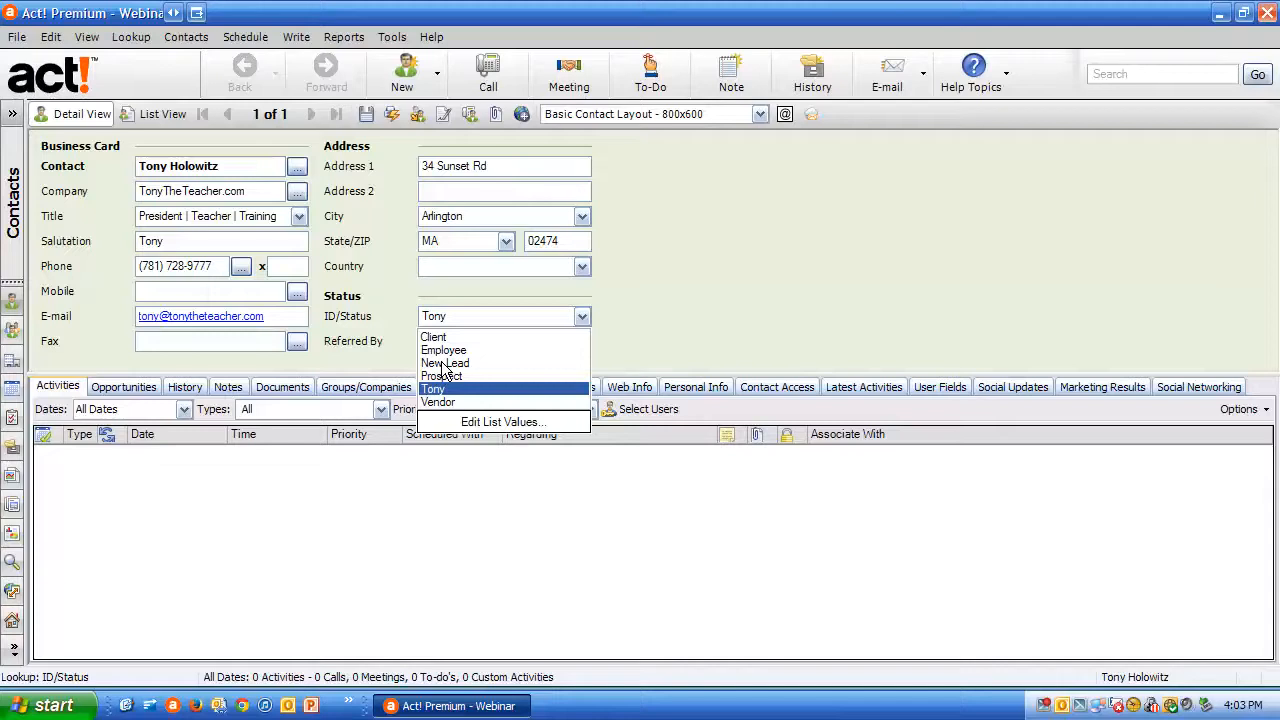
# - Close the ID/Status list keeping Tony, select the field, and show the Lookup menu
pyautogui.click(433, 389)
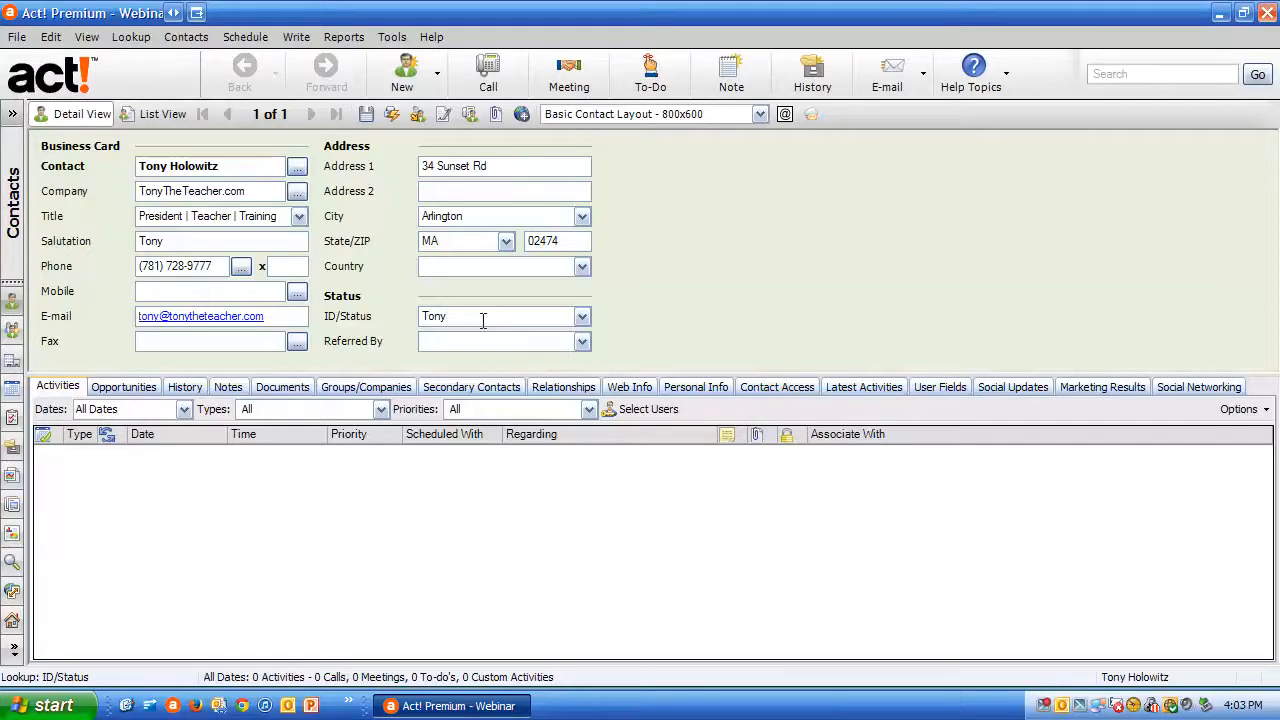
pyautogui.click(500, 316)
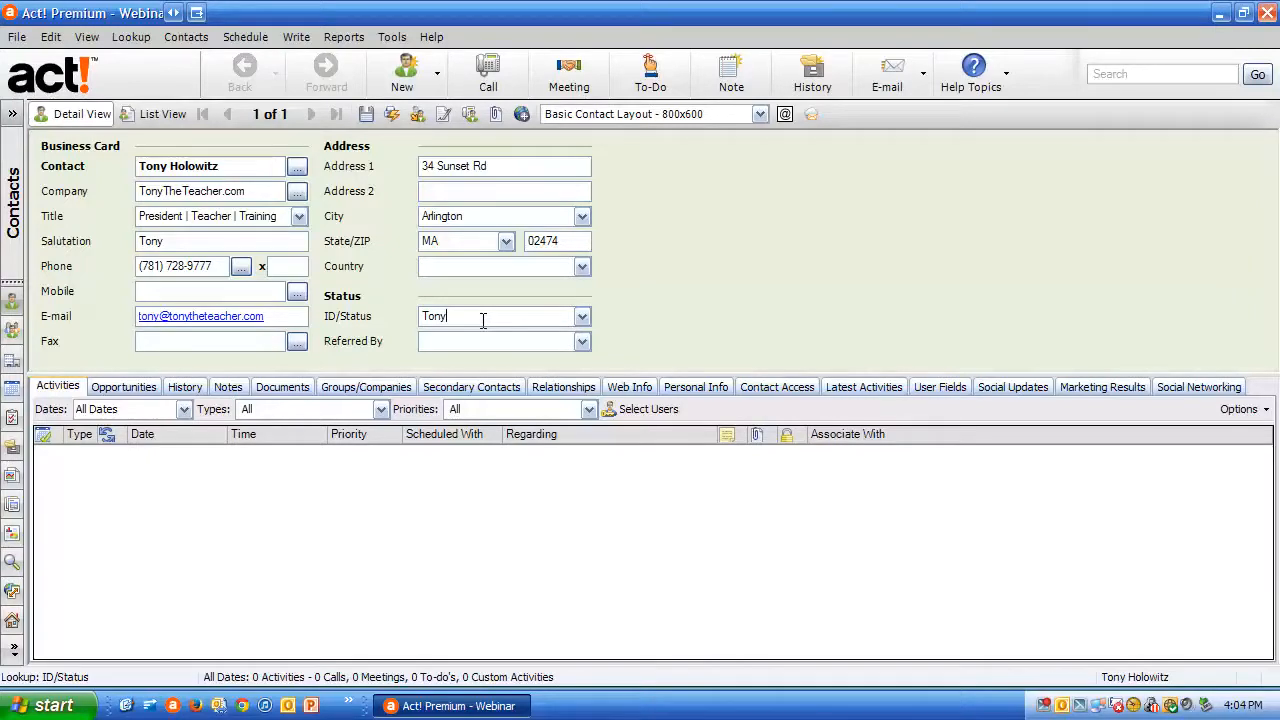
pyautogui.click(131, 37)
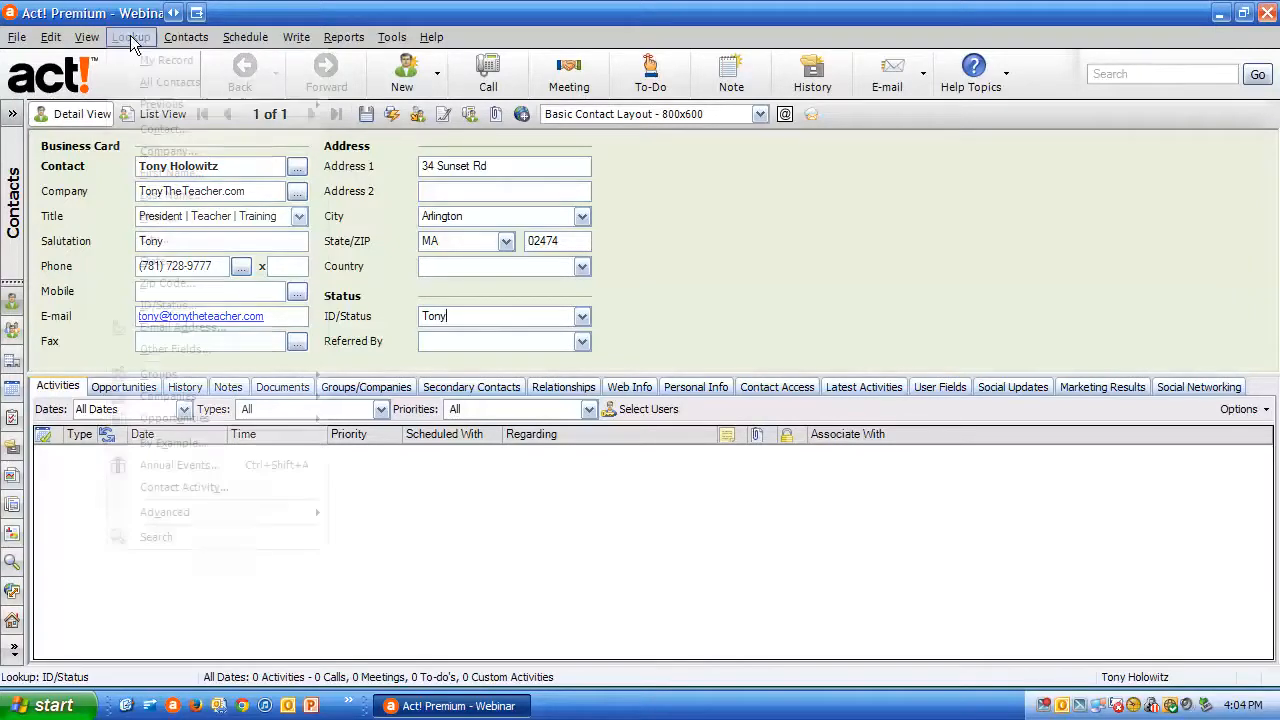